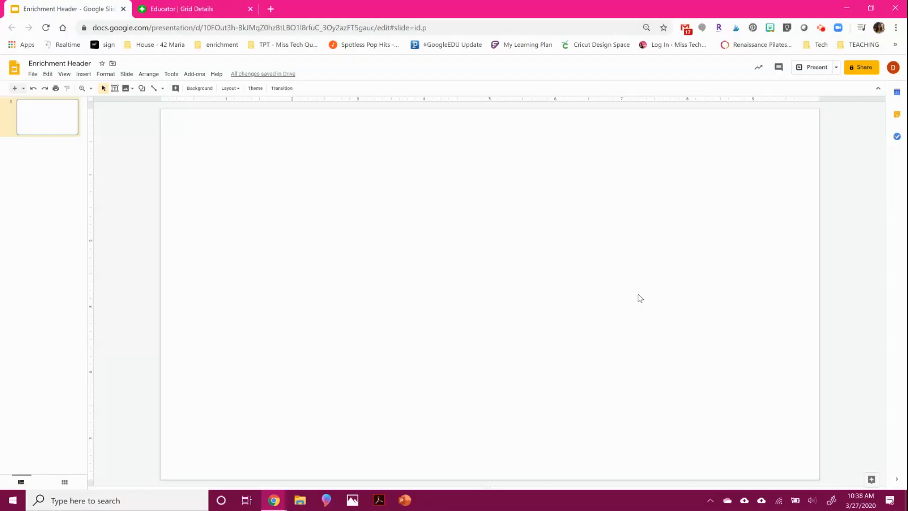
Switch to the Flipgrid browser tab showing the Enrichment Sycamore grid details
left_click(194, 9)
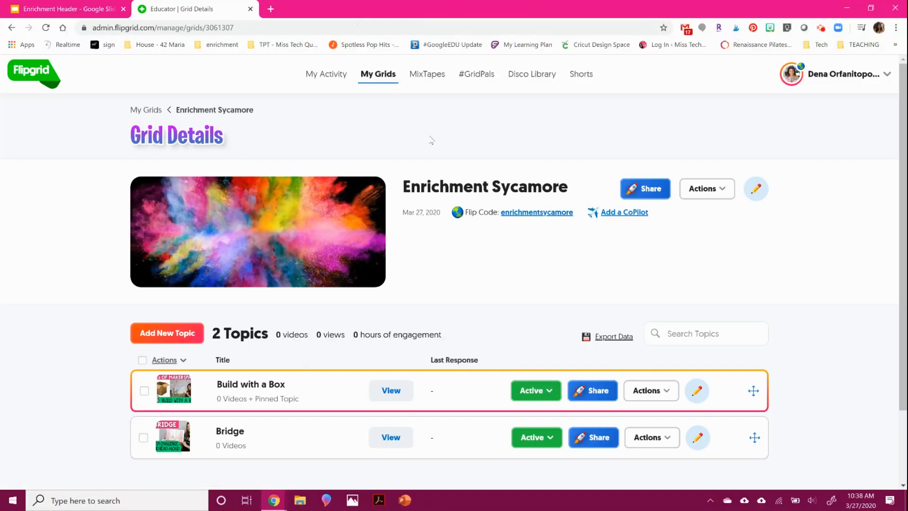
mouse_move(250, 171)
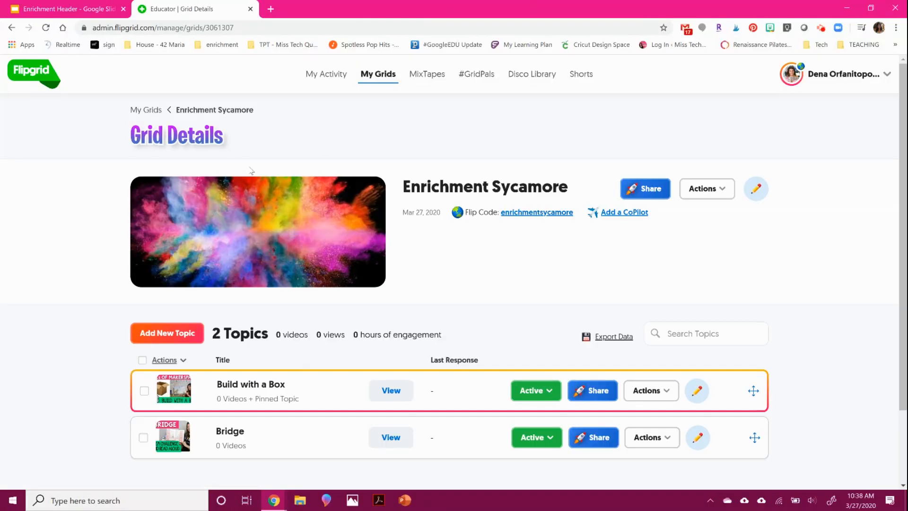
mouse_move(316, 225)
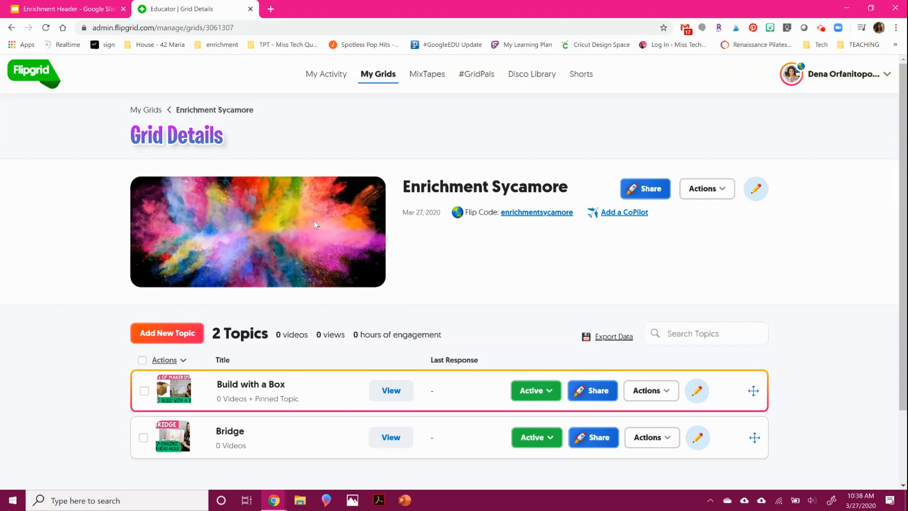
Set the Enrichment Header slide to a custom 1500 by 500 pixel banner size
left_click(64, 8)
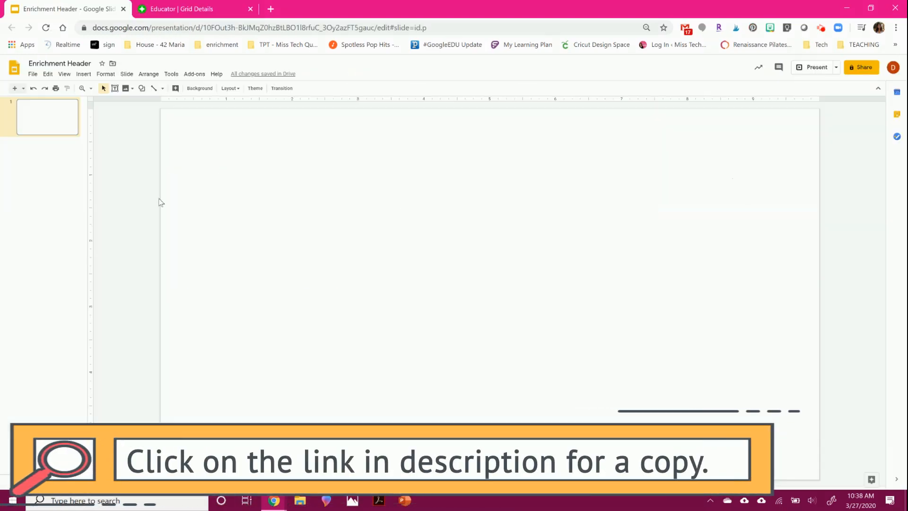
left_click(32, 73)
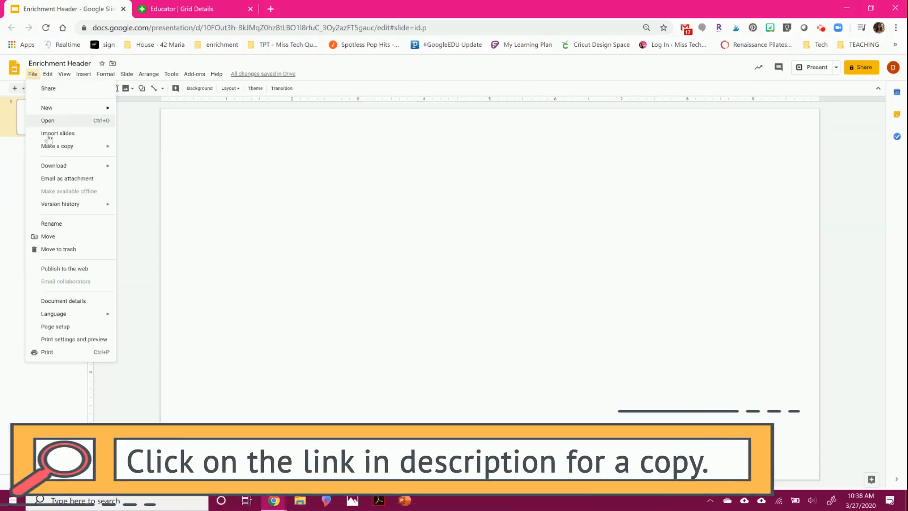
left_click(55, 326)
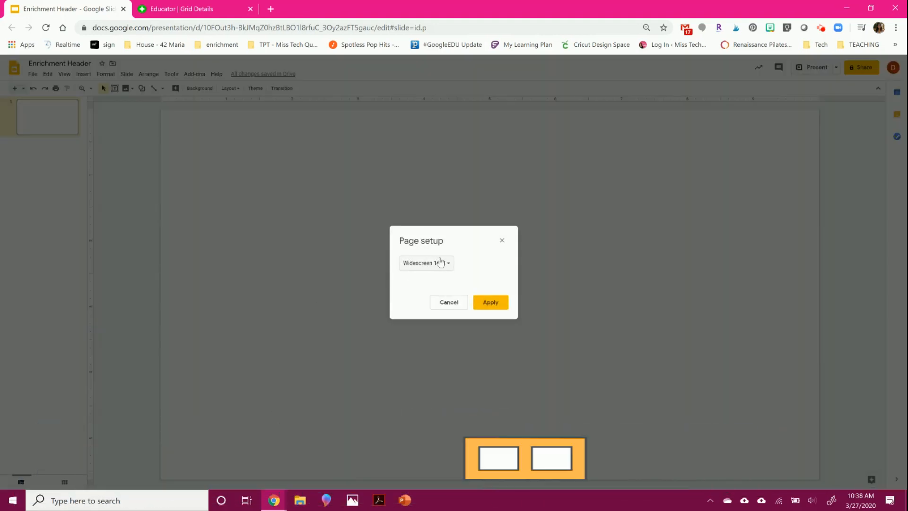
left_click(426, 262)
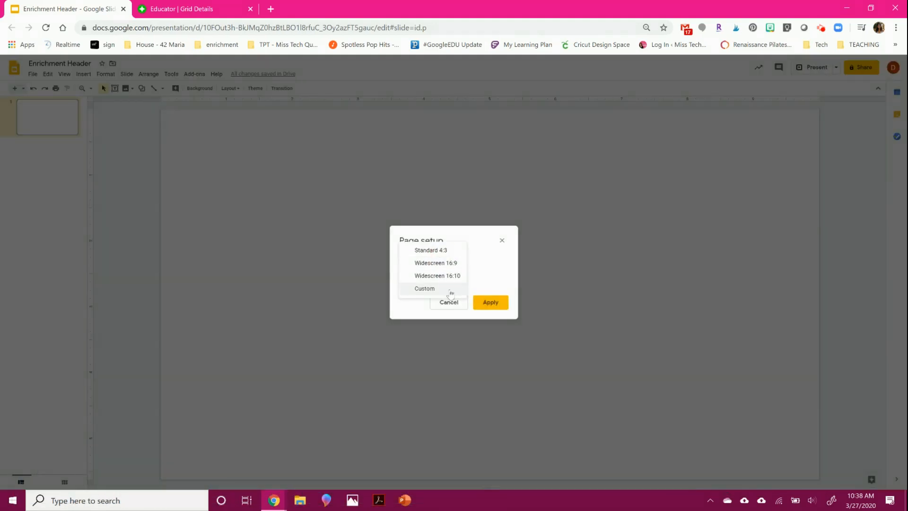
left_click(425, 289)
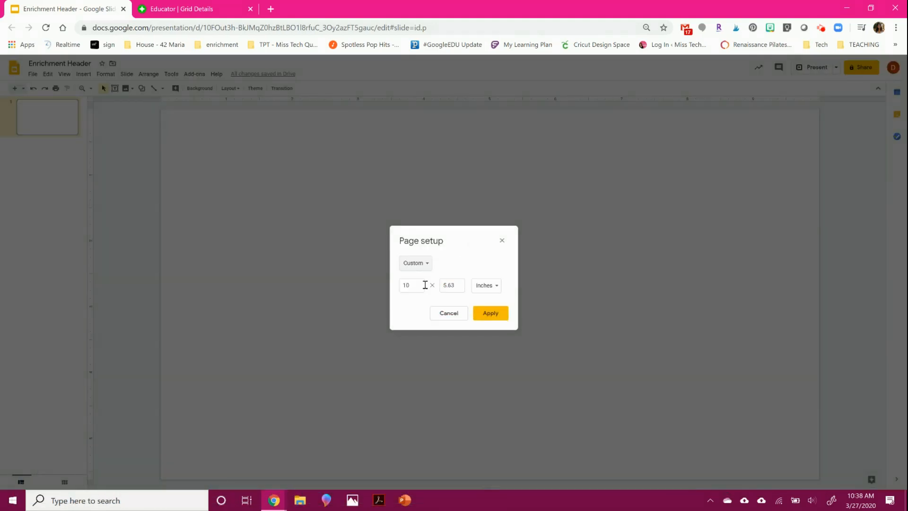
left_click(484, 285)
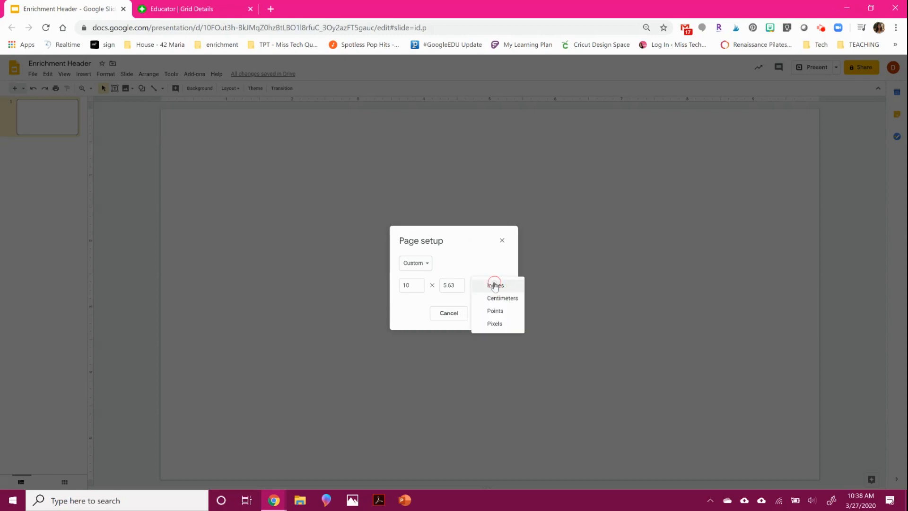
left_click(494, 323)
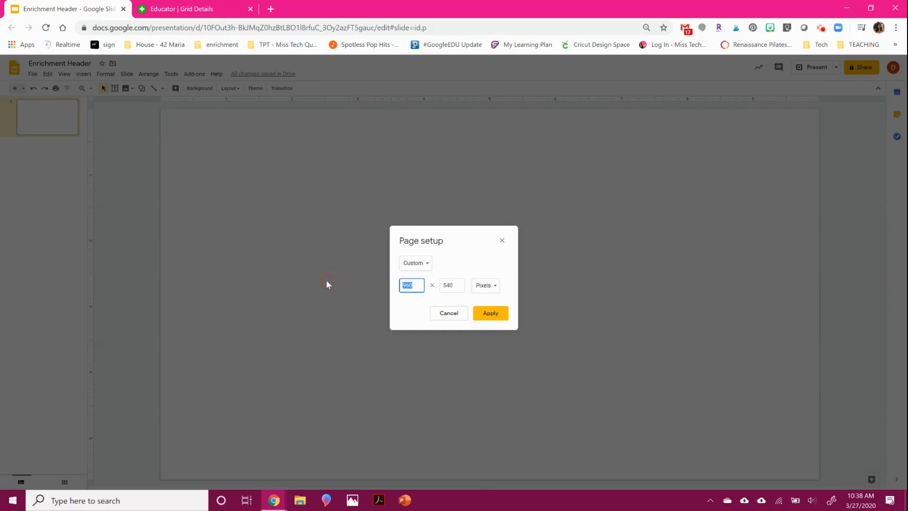
type("1500")
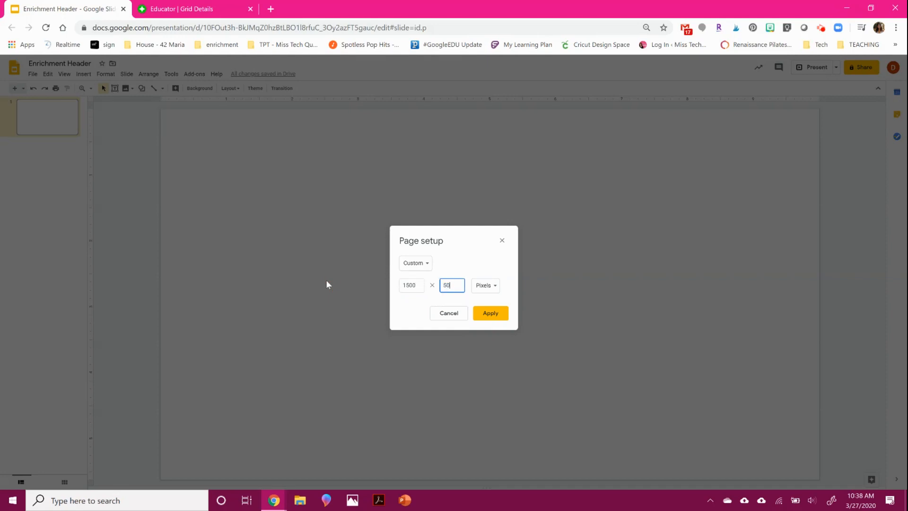
left_click(489, 313)
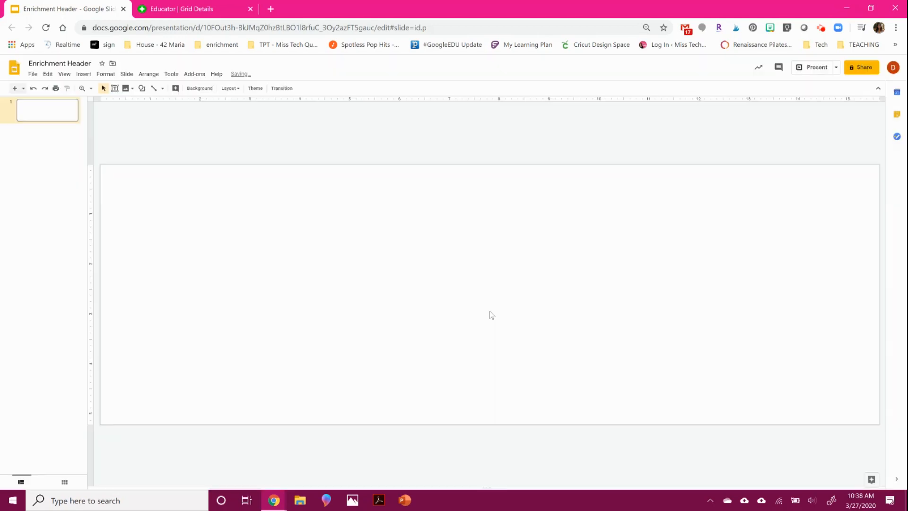
mouse_move(438, 189)
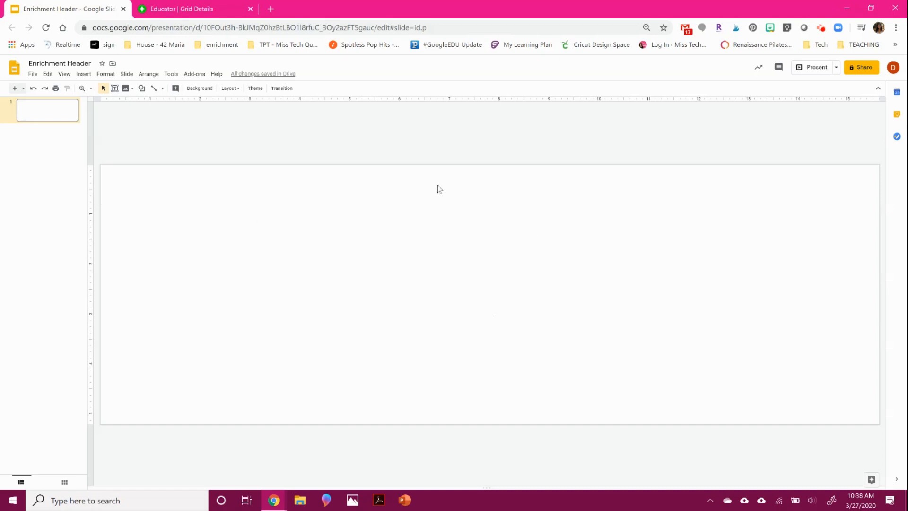
Start a custom background gradient with a pink first stop and light blue last stop
right_click(438, 189)
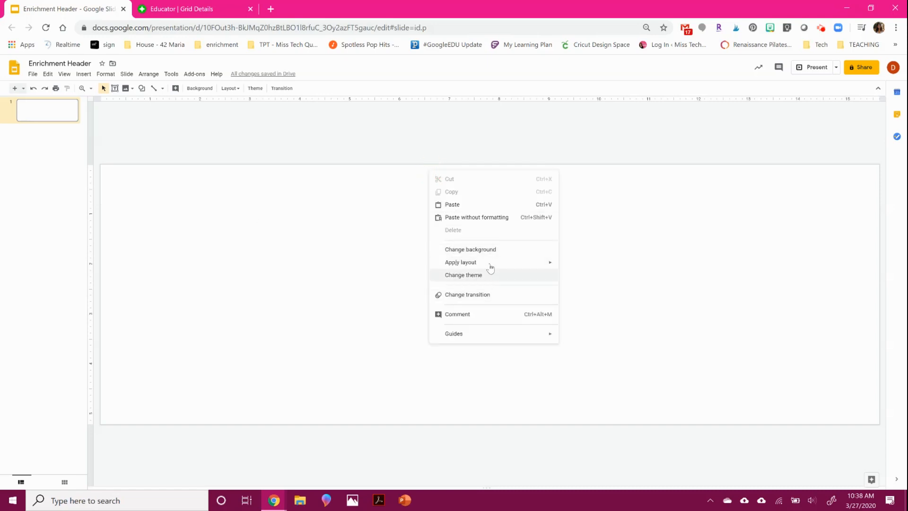
left_click(470, 248)
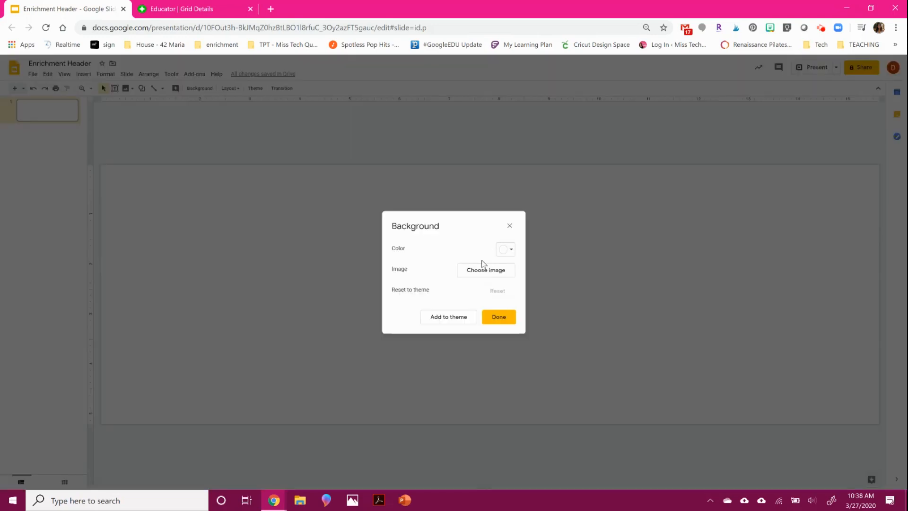
left_click(504, 248)
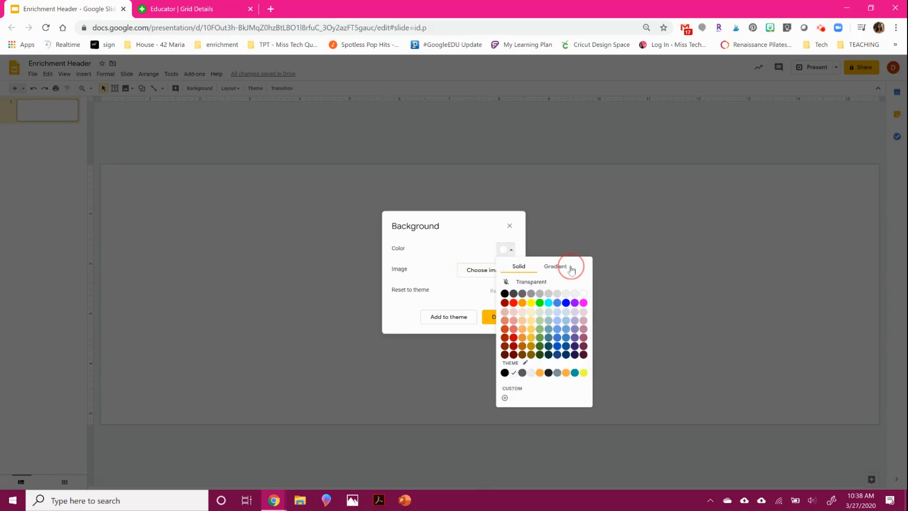
left_click(556, 266)
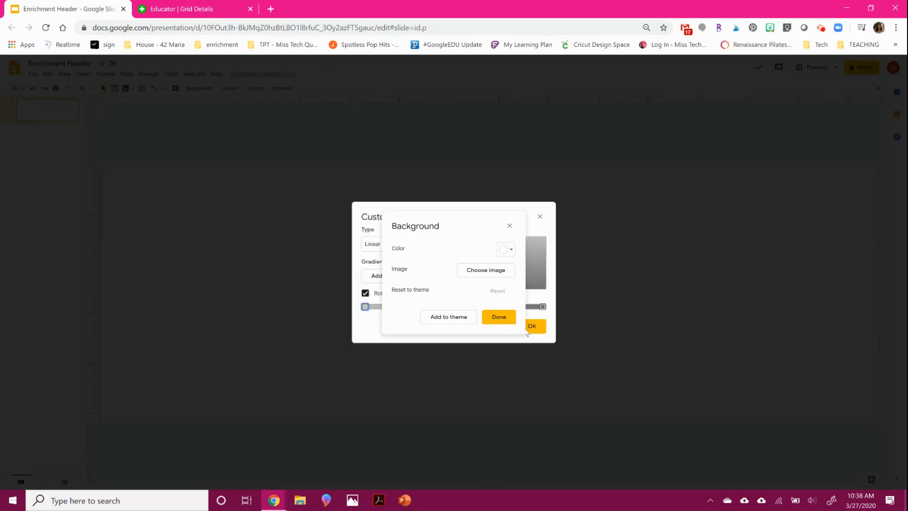
mouse_move(509, 226)
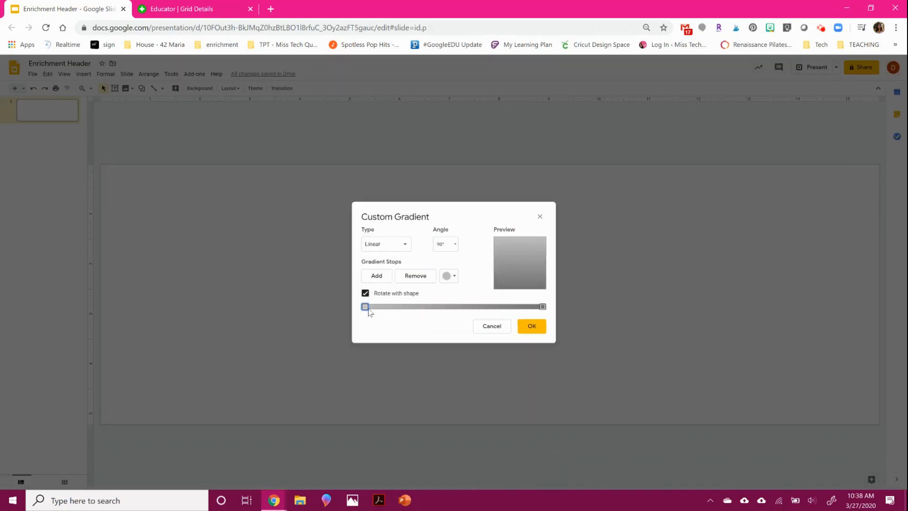
left_click(448, 275)
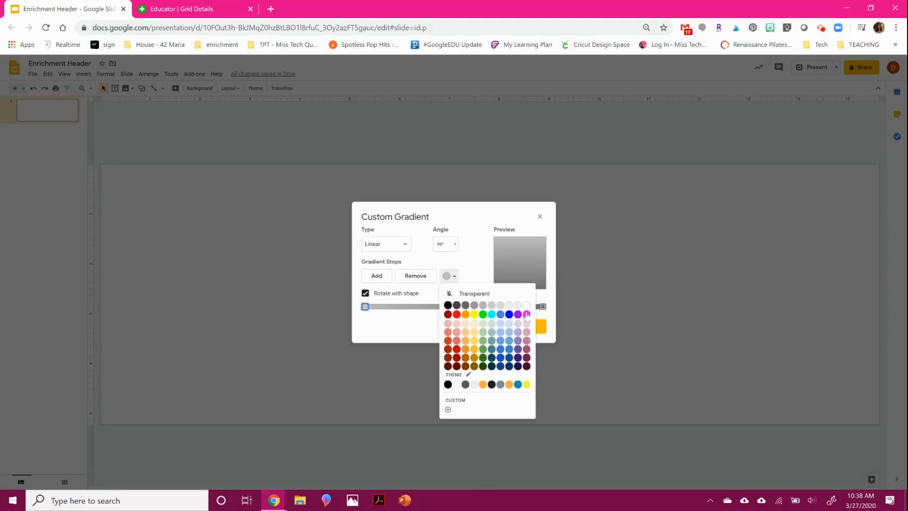
left_click(526, 314)
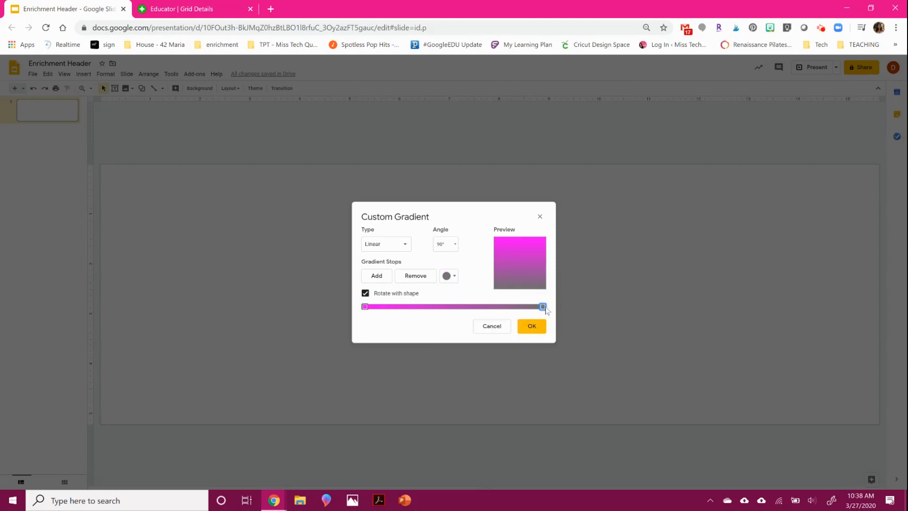
left_click(448, 275)
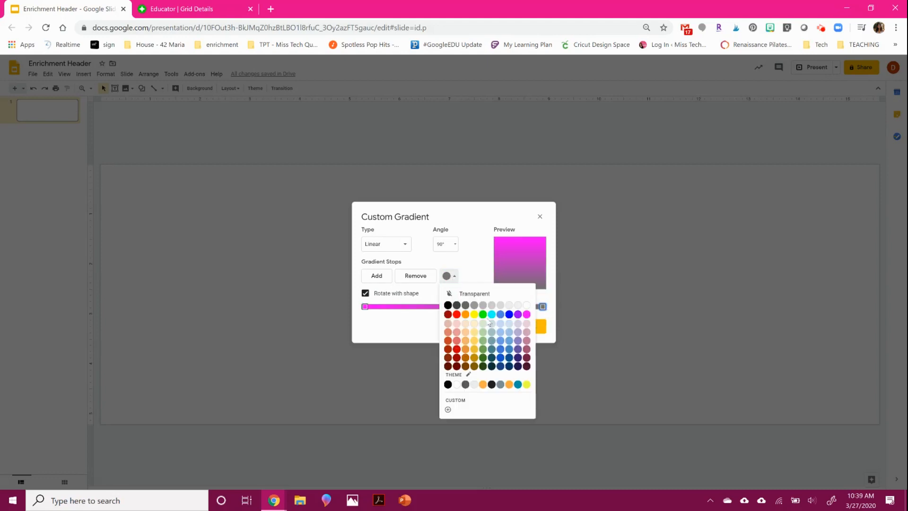
left_click(492, 314)
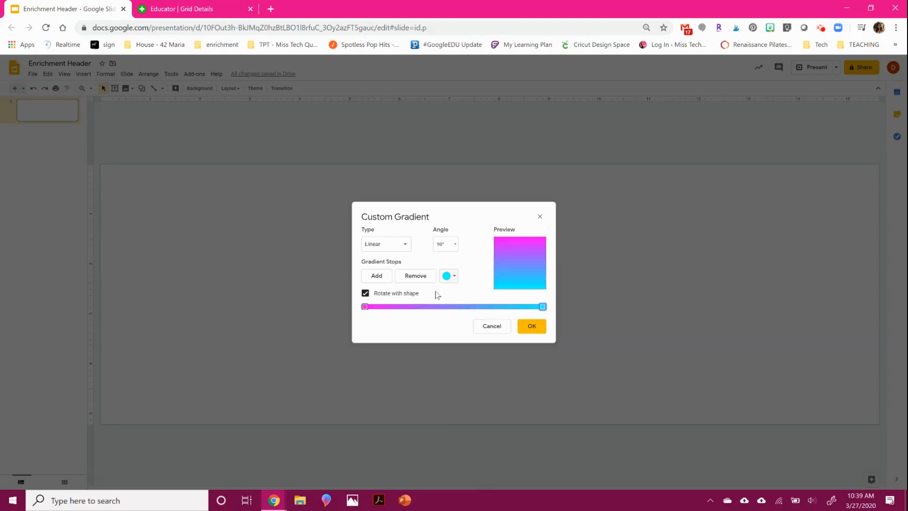
mouse_move(403, 252)
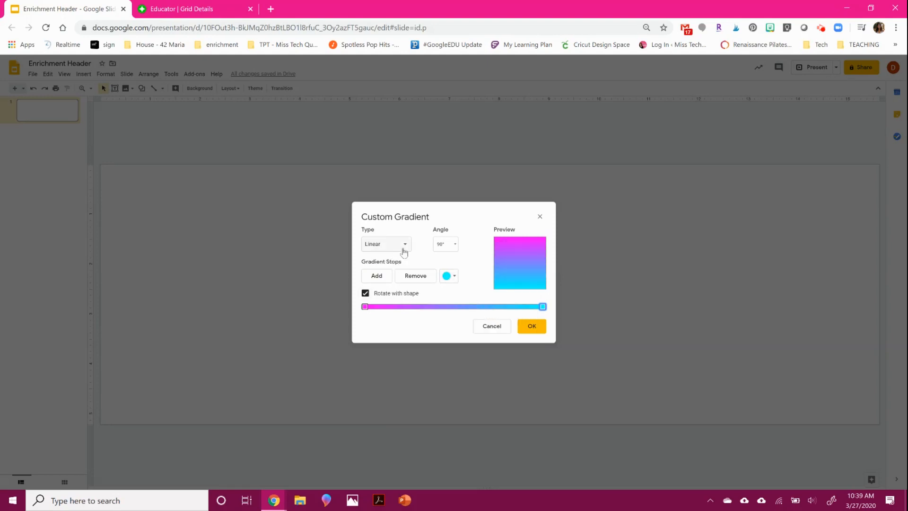
Try a radial gradient, revert to linear with bright pink, and apply it to the background
left_click(385, 243)
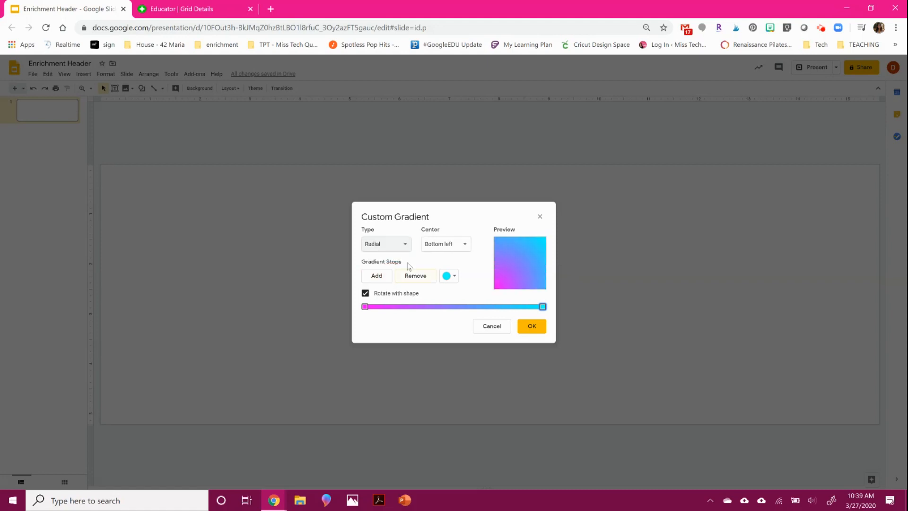
left_click(446, 243)
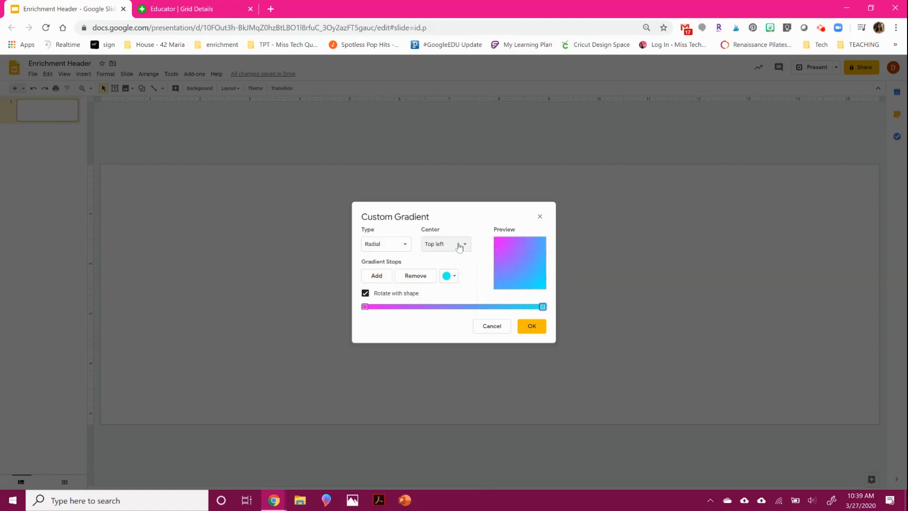
left_click(444, 243)
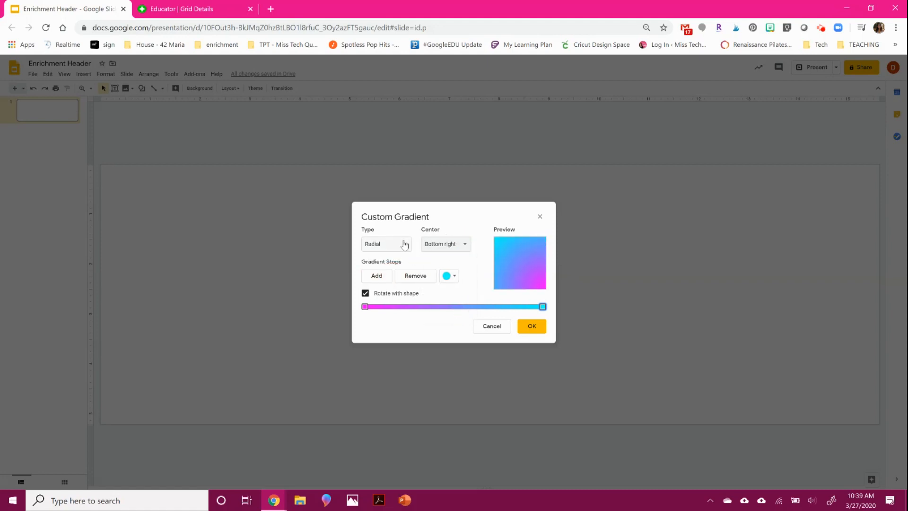
left_click(386, 243)
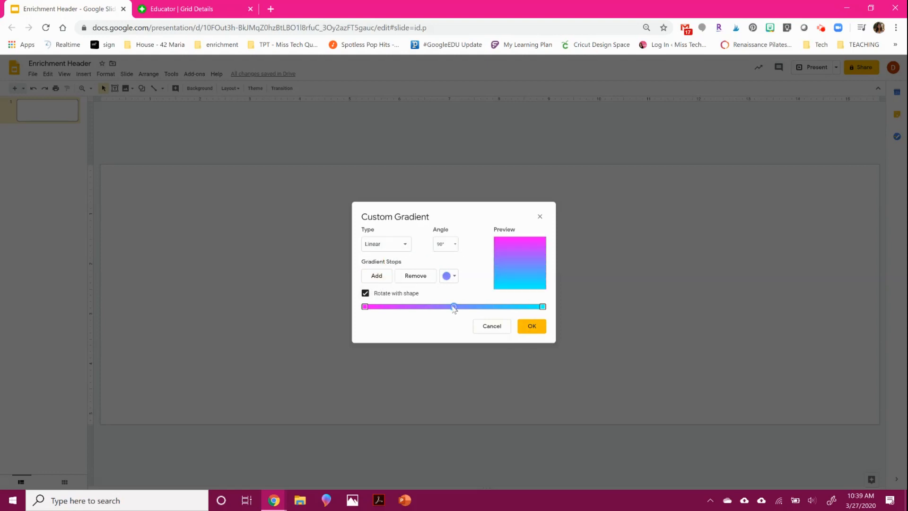
left_click(448, 275)
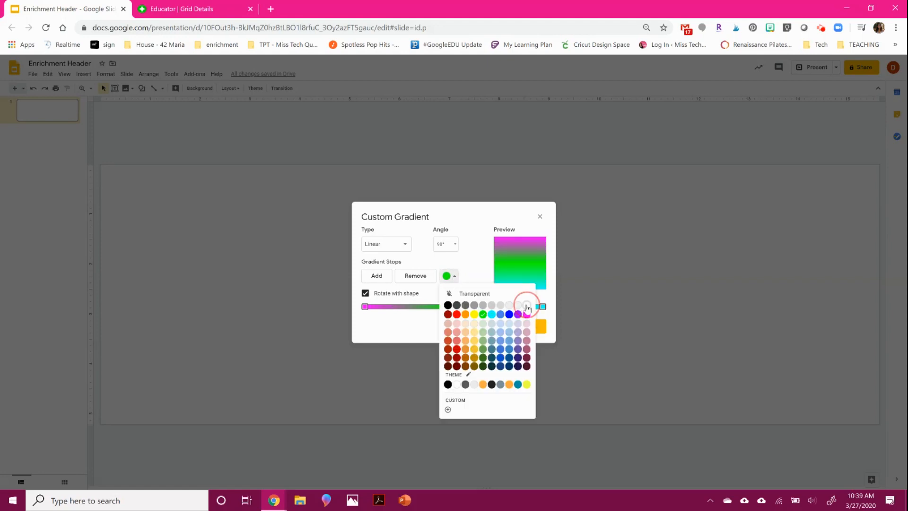
left_click(526, 305)
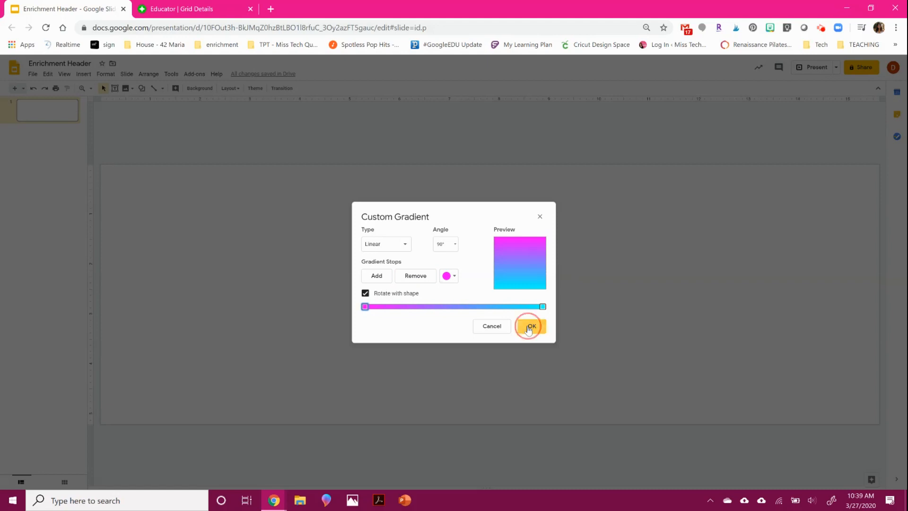
left_click(527, 326)
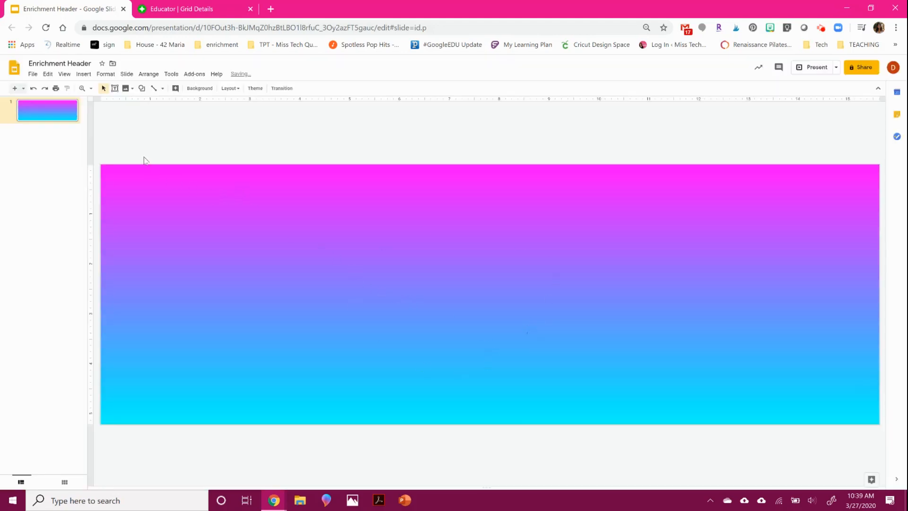
mouse_move(114, 88)
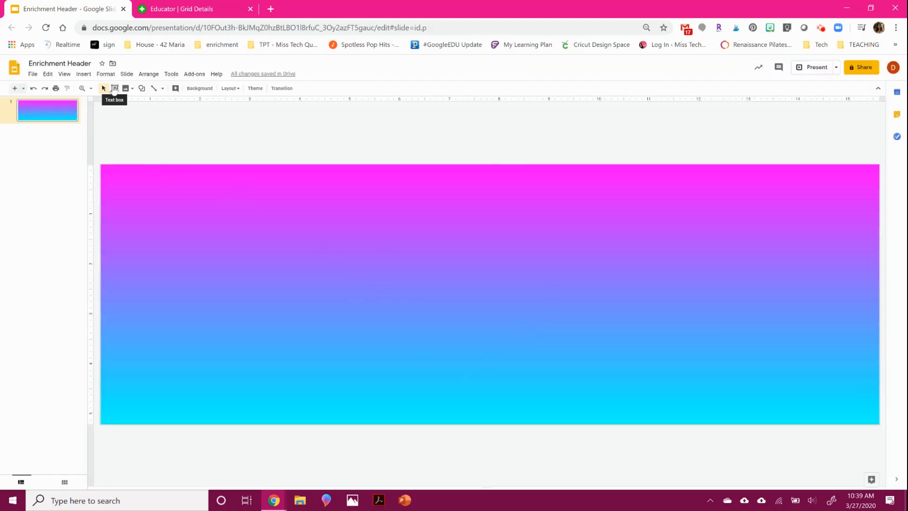
Insert word art, correcting a mistyped 'ENRICHMENT KIND' to read KINDERGARTEN ENRICHMENT
left_click(83, 73)
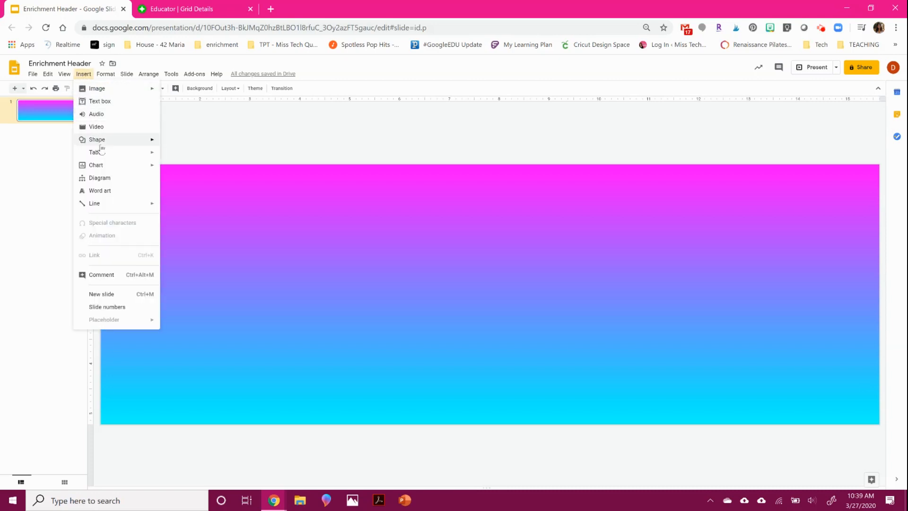
mouse_move(100, 190)
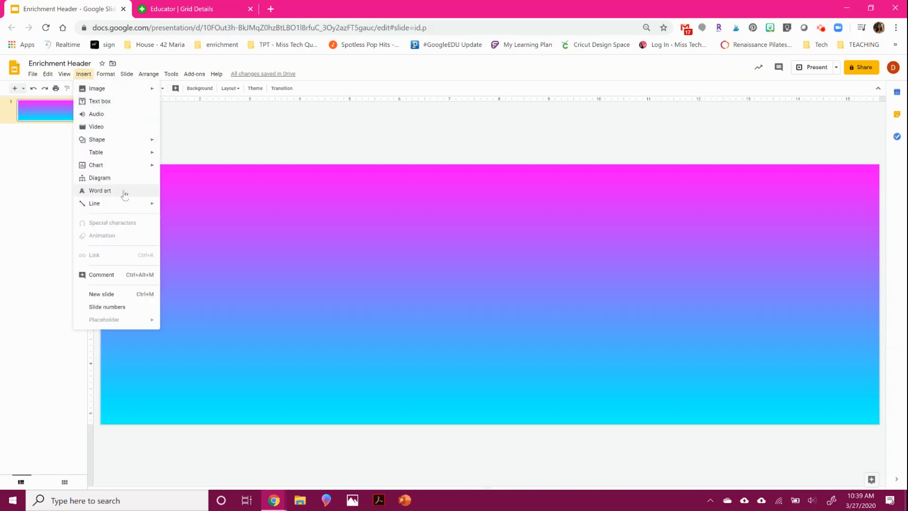
left_click(99, 190)
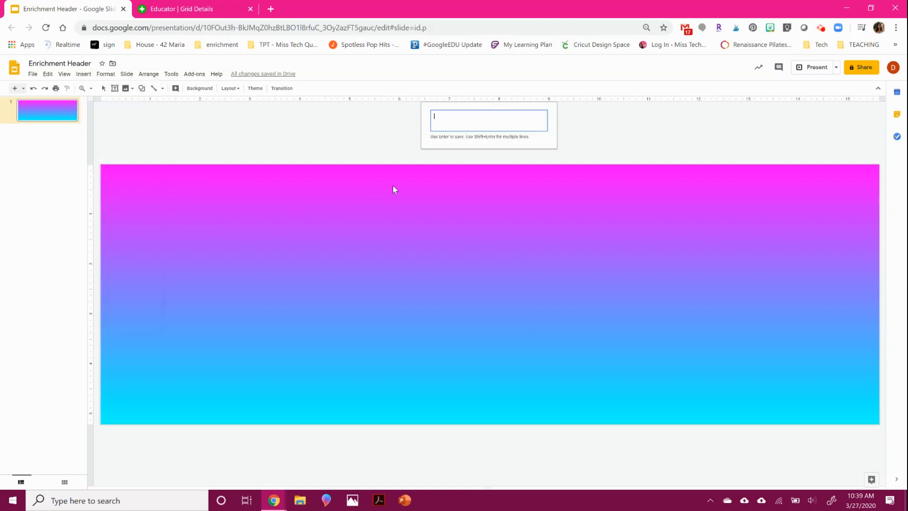
type("ENRICHMENT KIND")
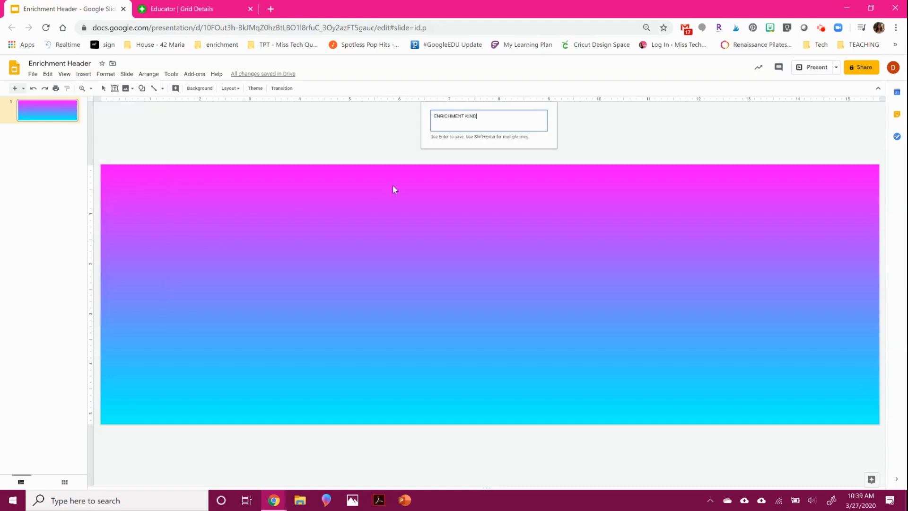
key("ctrl+a")
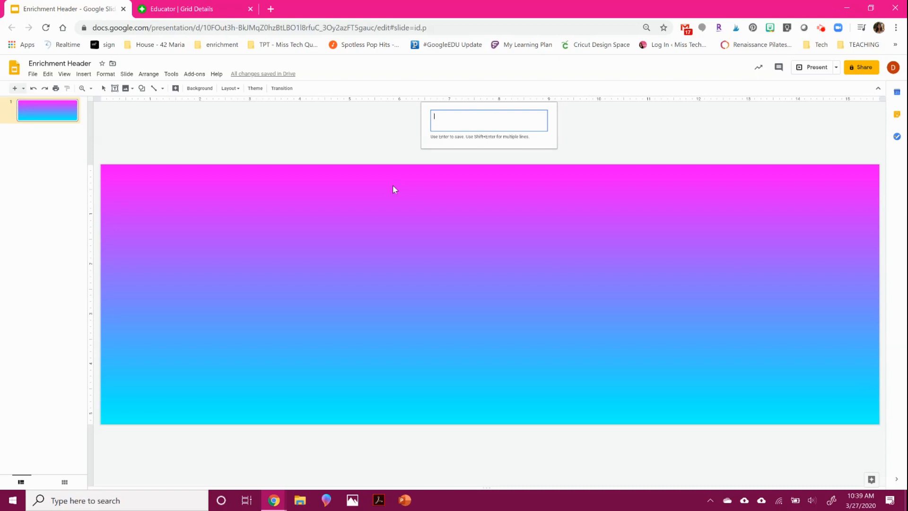
type("KINDERGARTEN")
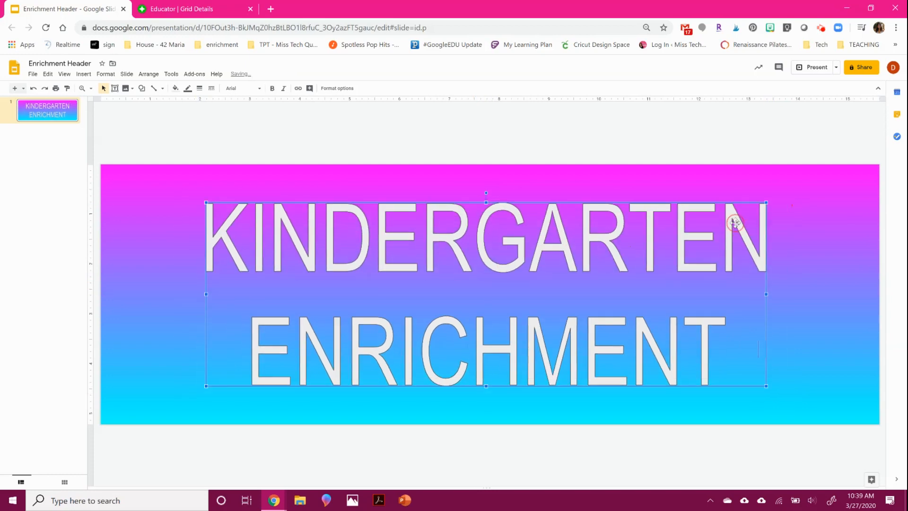
mouse_move(176, 88)
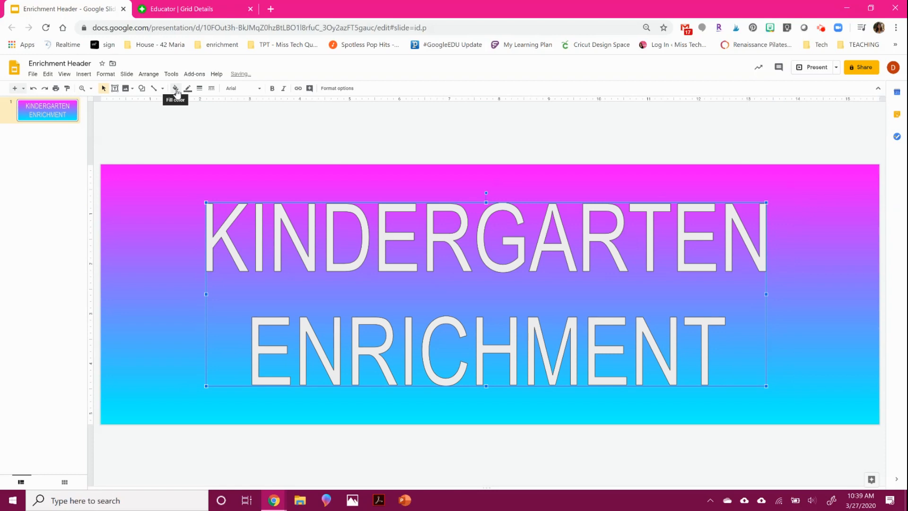
Give the word art a white fill and a thicker black outline
left_click(176, 87)
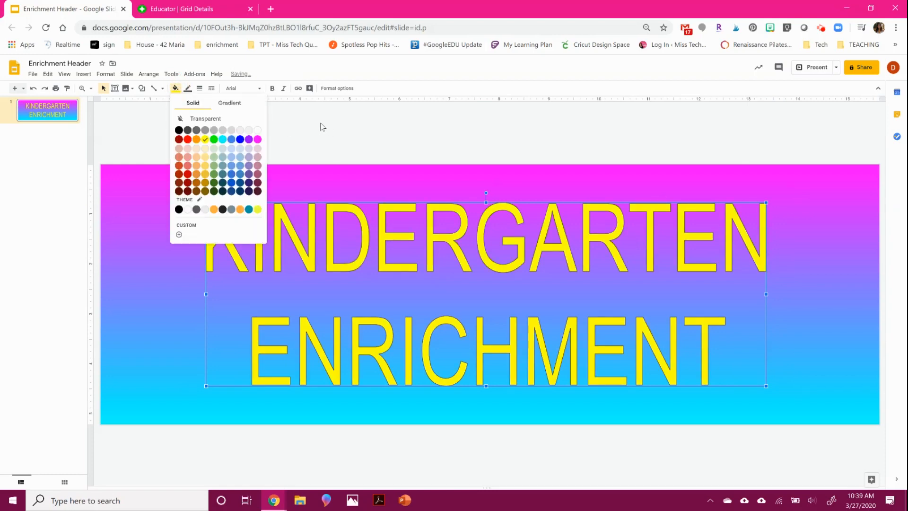
left_click(257, 129)
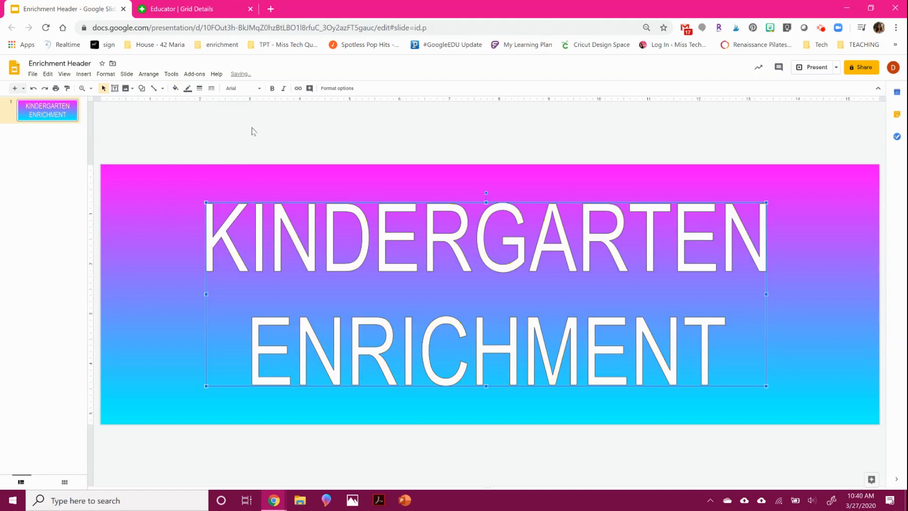
left_click(187, 88)
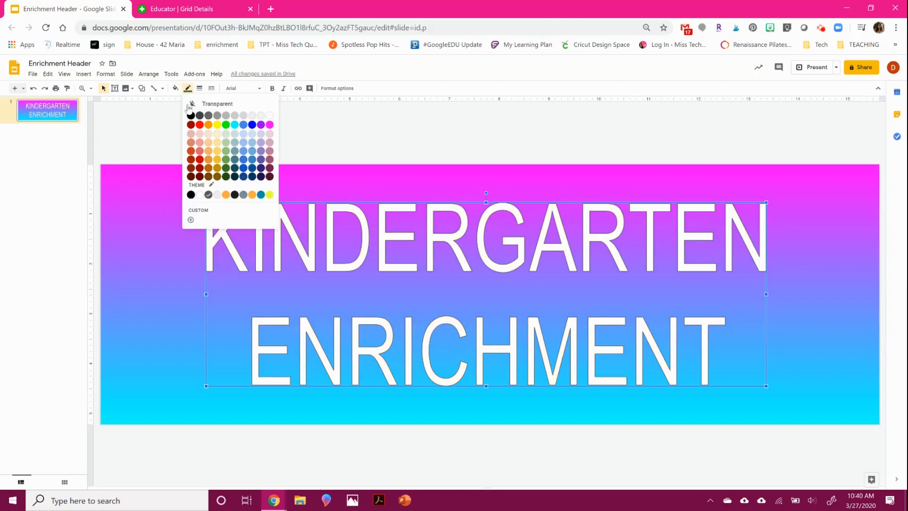
left_click(217, 105)
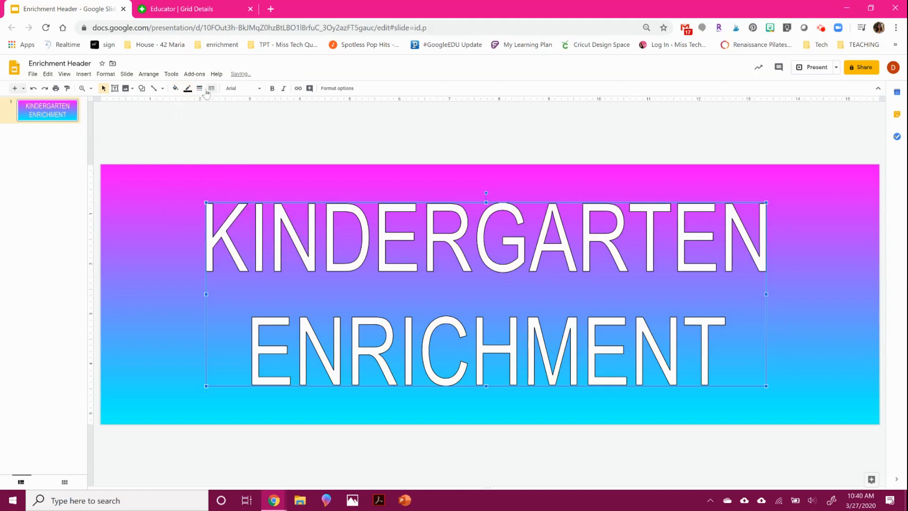
left_click(200, 88)
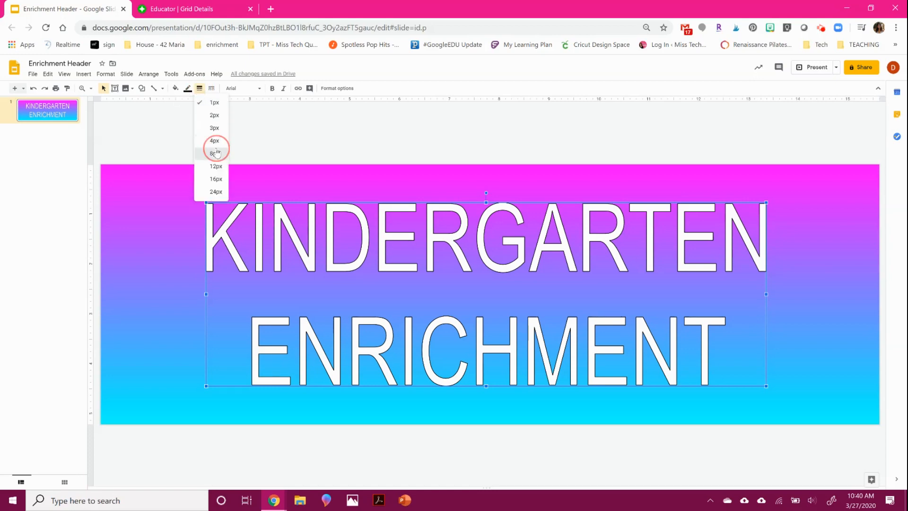
left_click(214, 151)
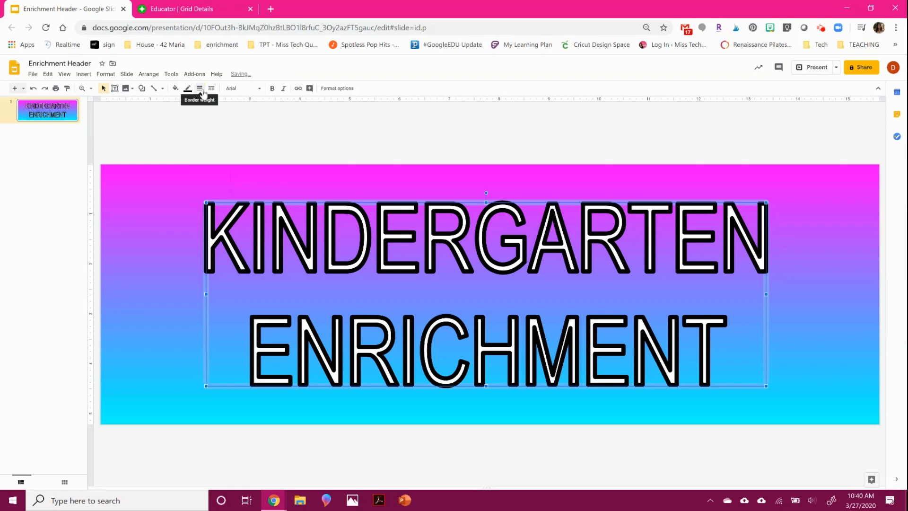
left_click(240, 88)
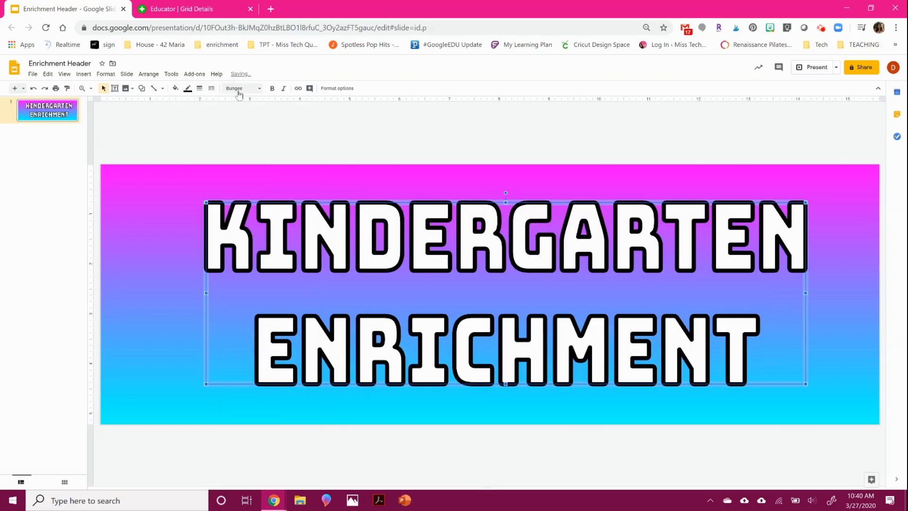
Try Shadows Into Light and Patrick Hand, then settle on a bold bubble font like Luckiest Guy
left_click(238, 88)
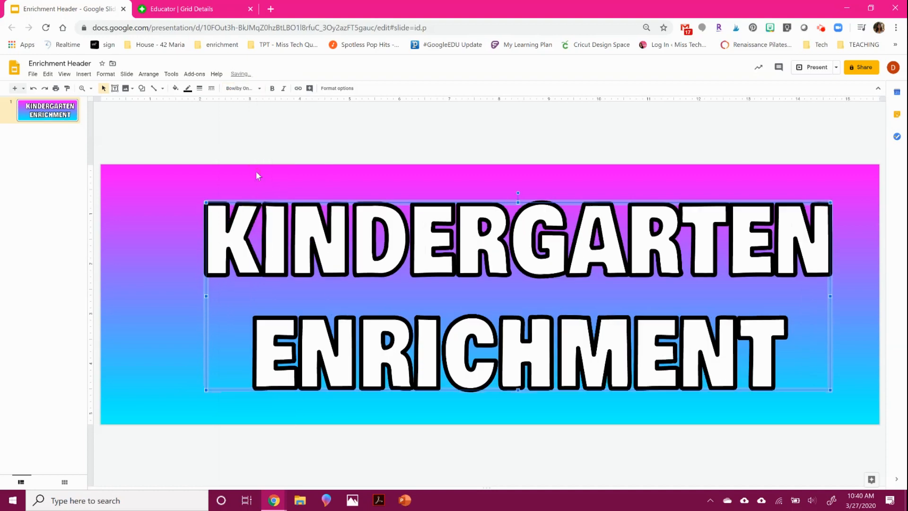
left_click(241, 88)
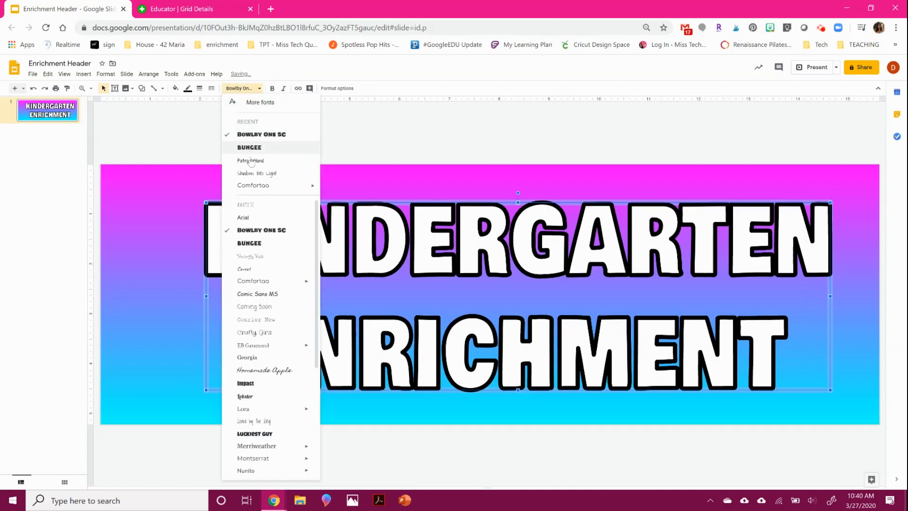
left_click(257, 173)
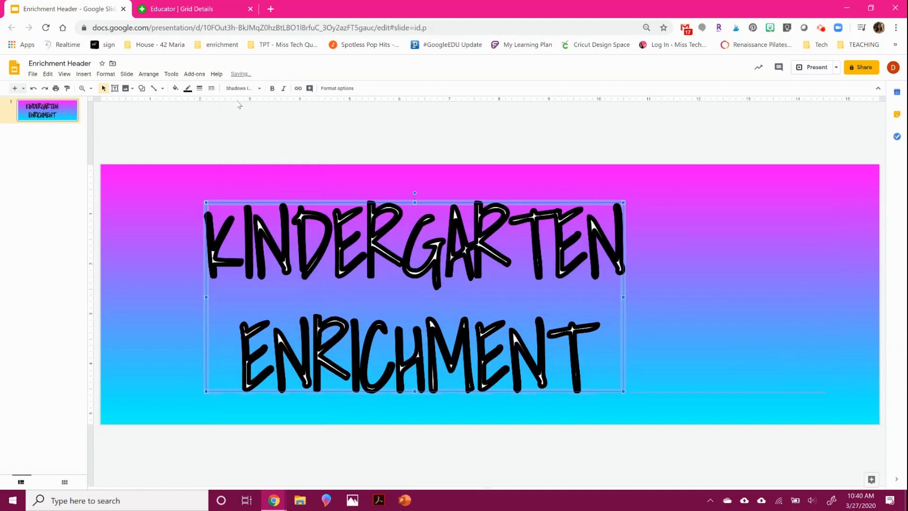
left_click(239, 88)
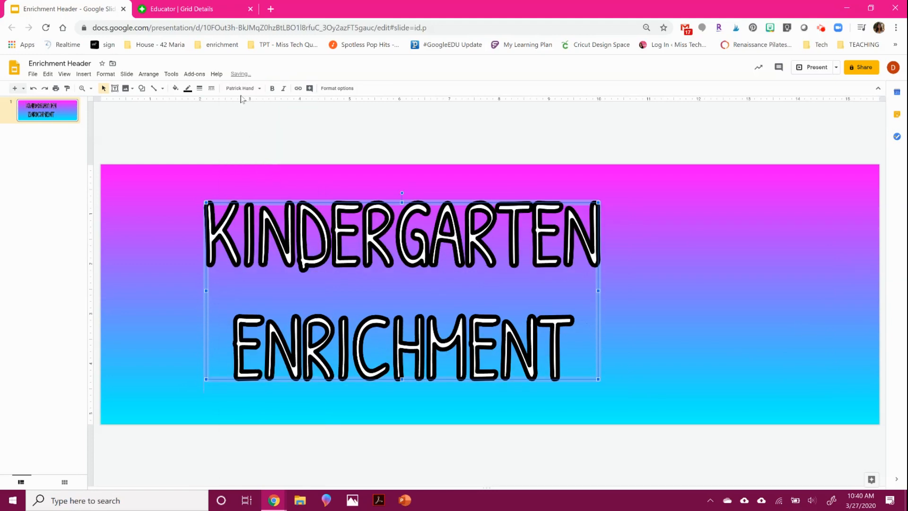
left_click(240, 88)
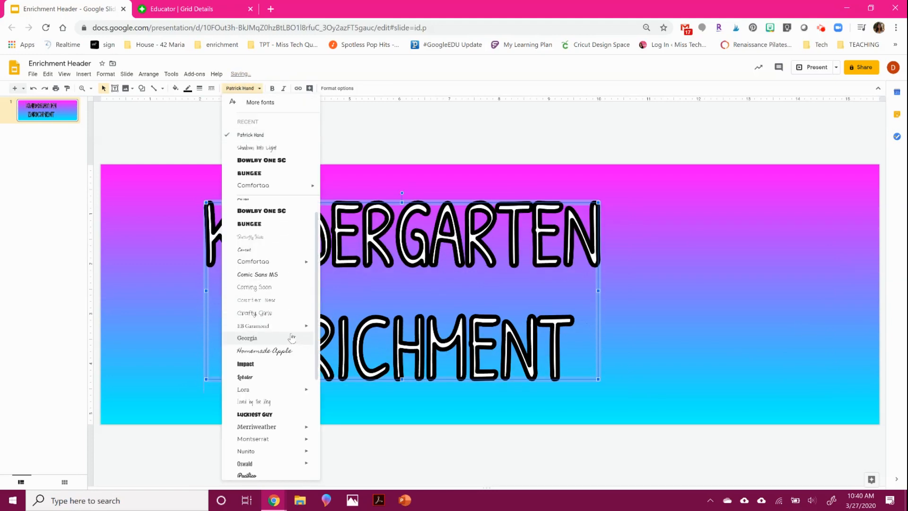
scroll("down", 3)
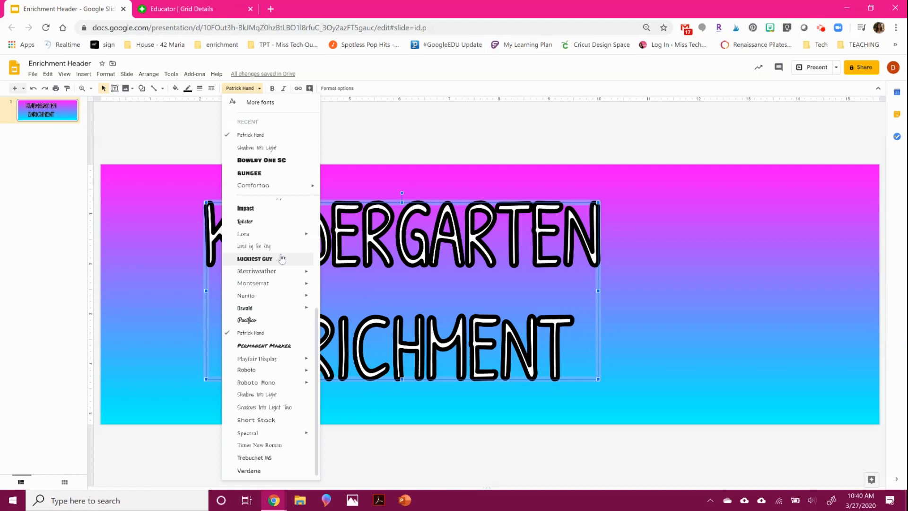
left_click(255, 258)
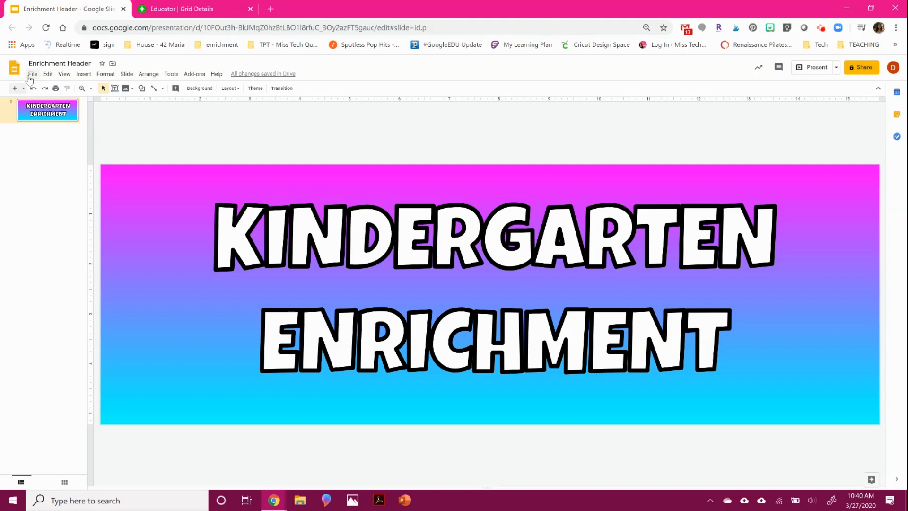
Download the current slide as a JPEG image and return to the Flipgrid grid tab
left_click(33, 74)
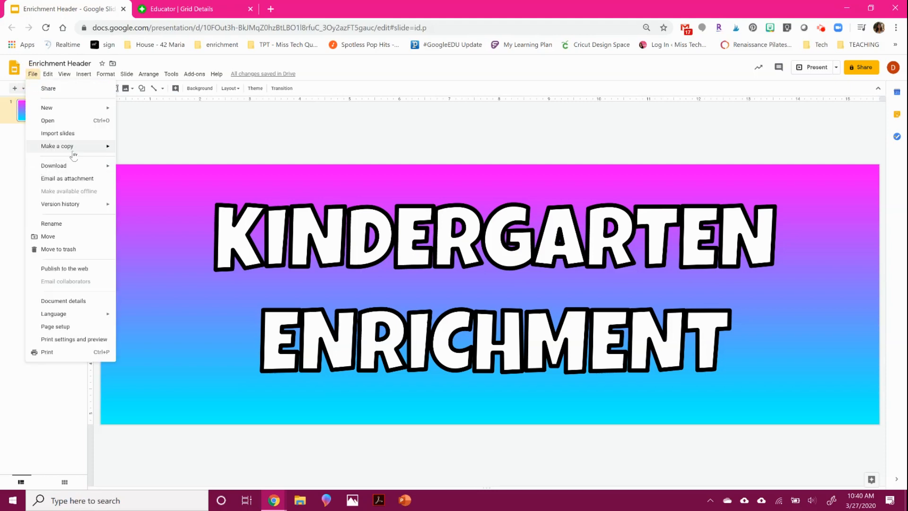
left_click(53, 165)
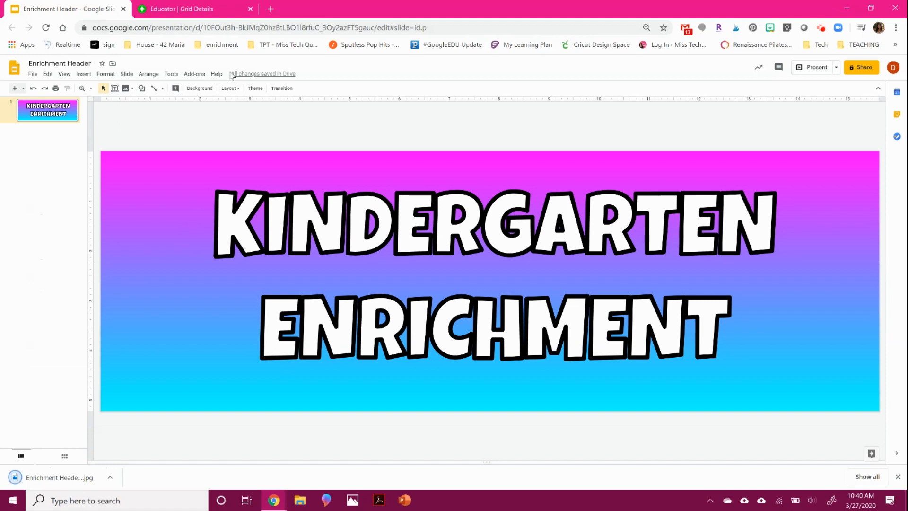
left_click(194, 8)
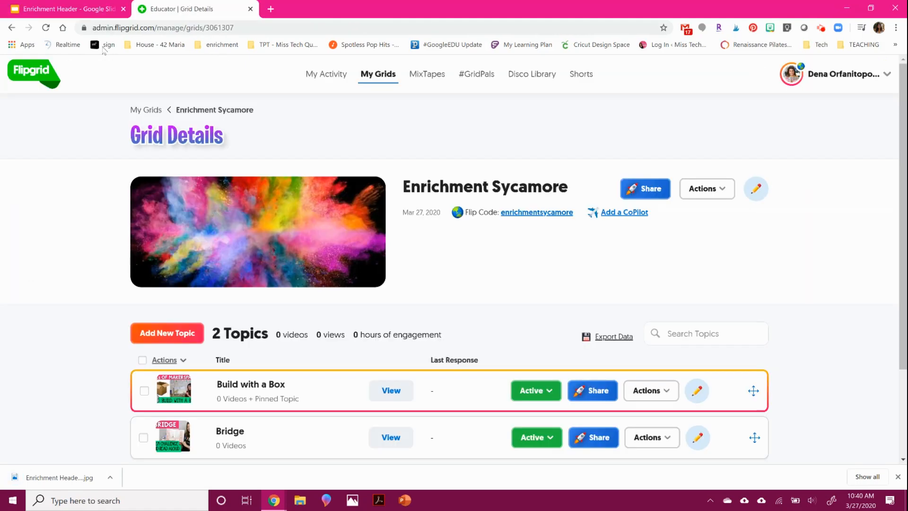
mouse_move(357, 253)
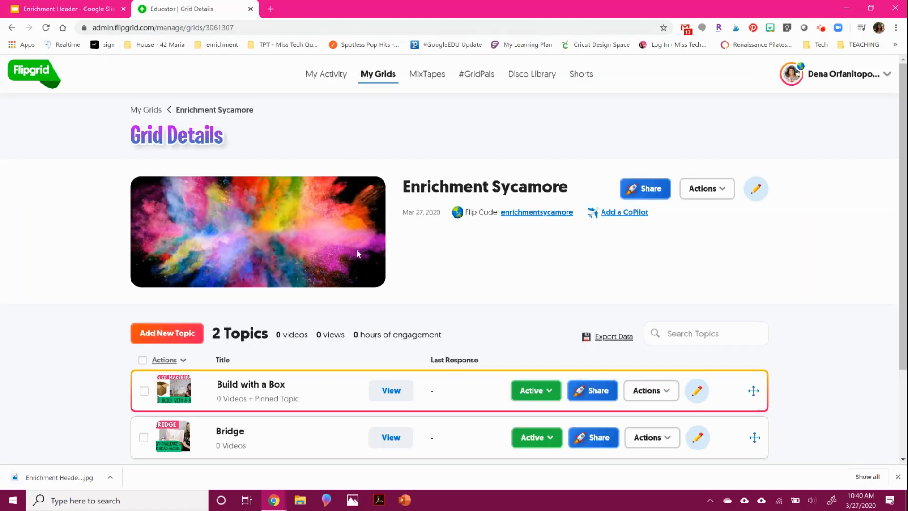
mouse_move(755, 189)
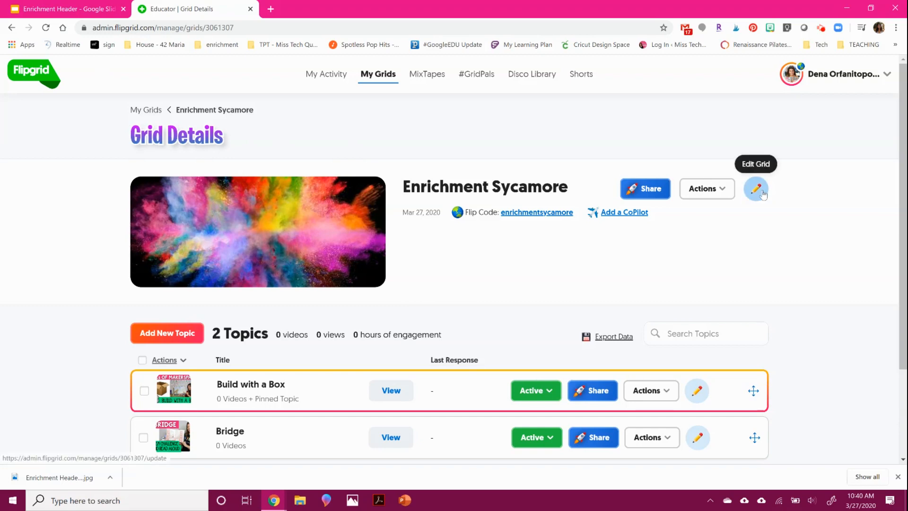
Edit the Enrichment Sycamore grid and scroll to the Personalize cover upload box
left_click(756, 189)
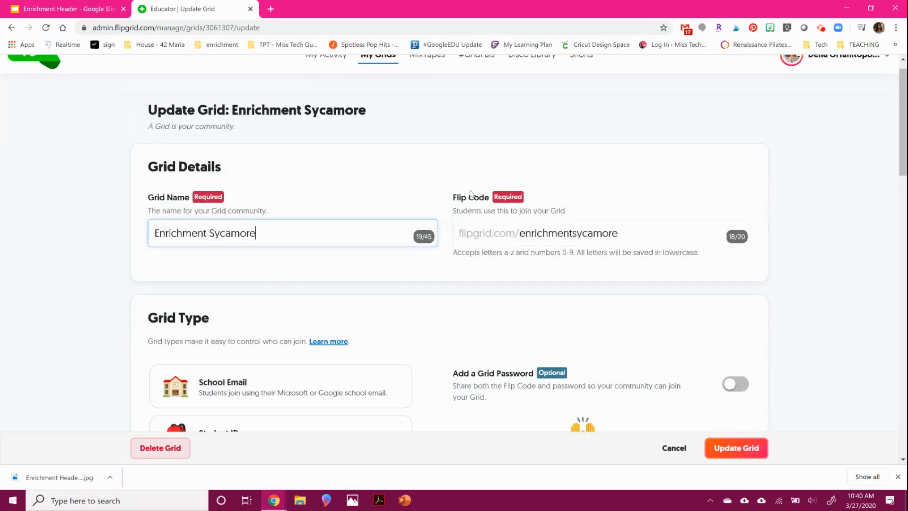
scroll("down", 3)
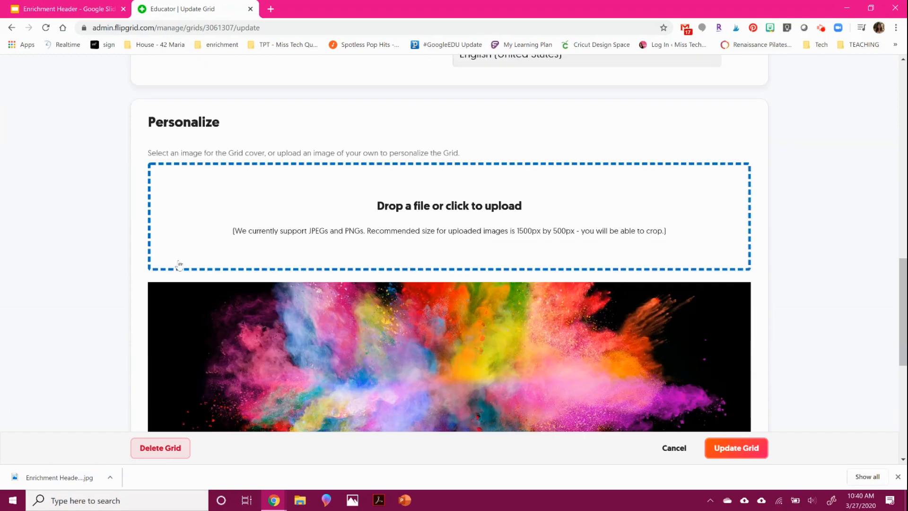
scroll("up", 3)
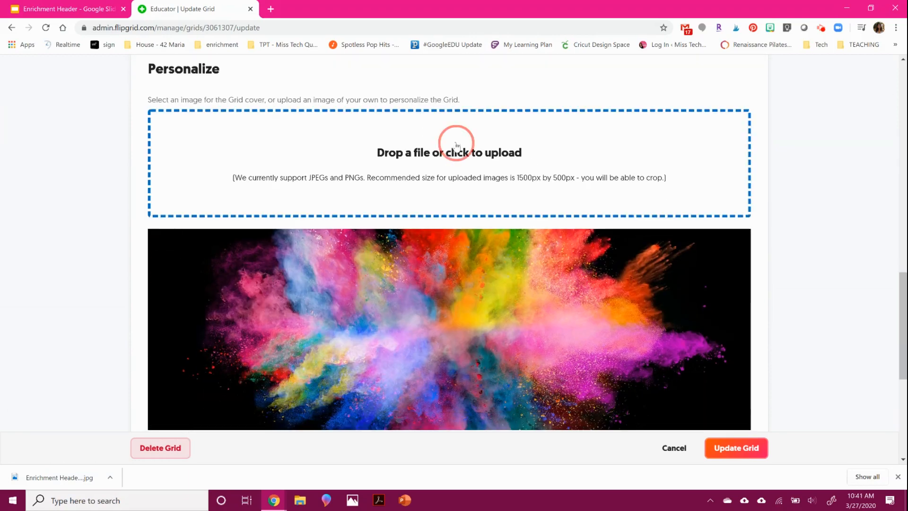
Upload the Enrichment Header jpg as the cover, accept the crop, and update the grid
left_click(448, 152)
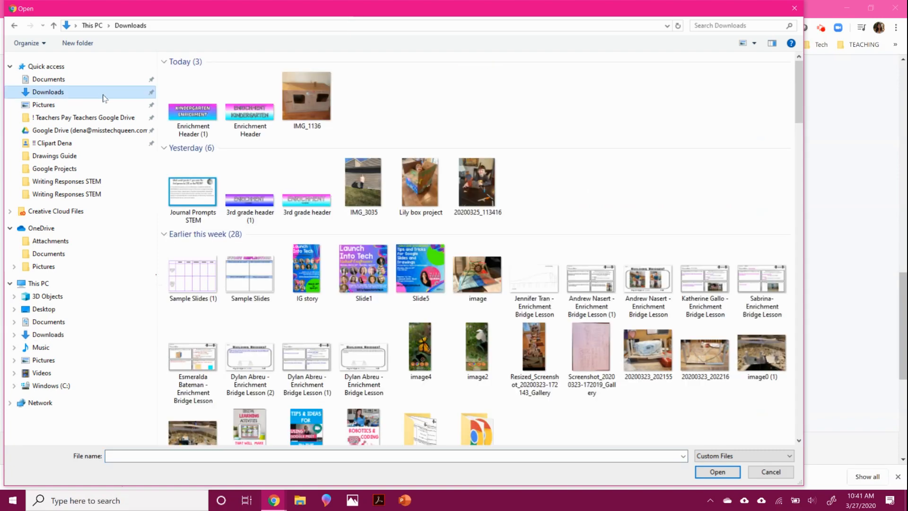
left_click(716, 471)
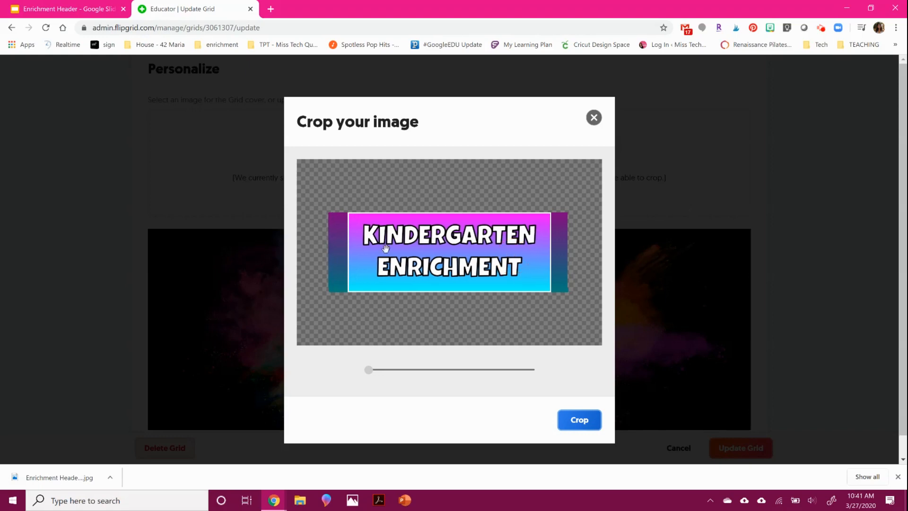
left_click(579, 419)
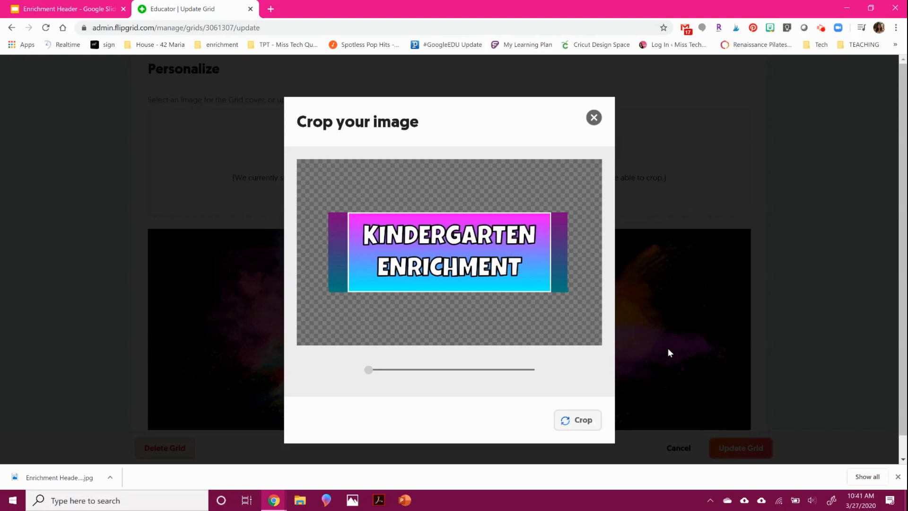
left_click(577, 420)
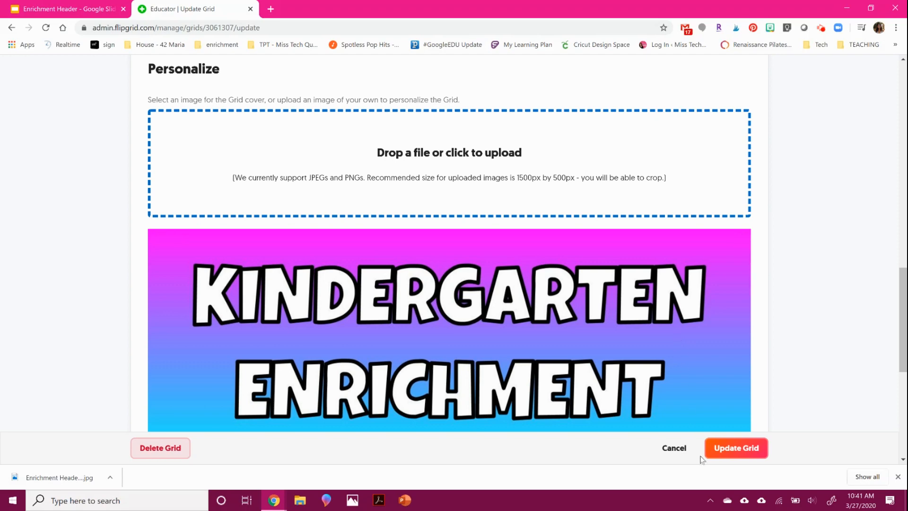
left_click(736, 448)
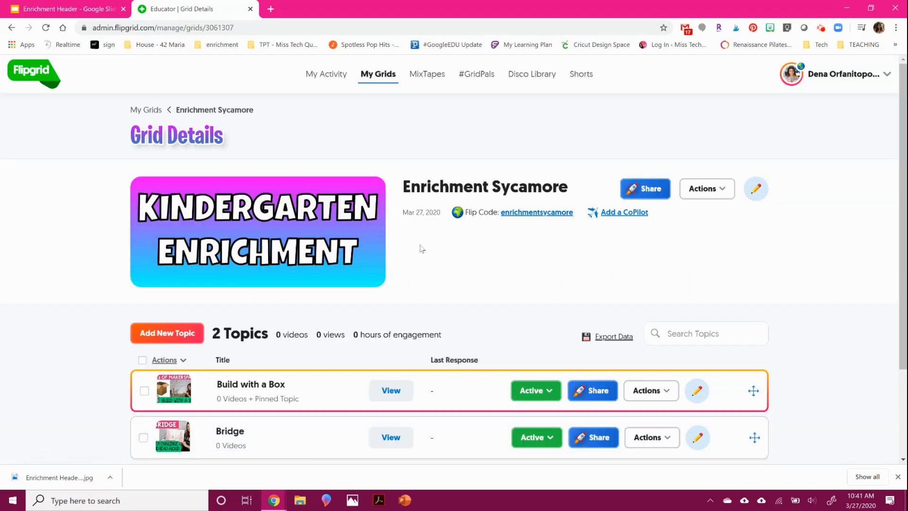
mouse_move(824, 101)
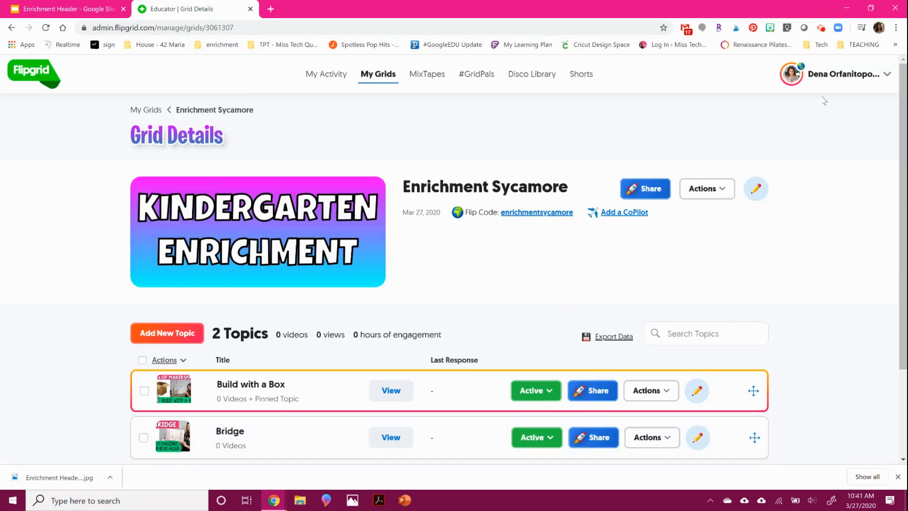
mouse_move(822, 78)
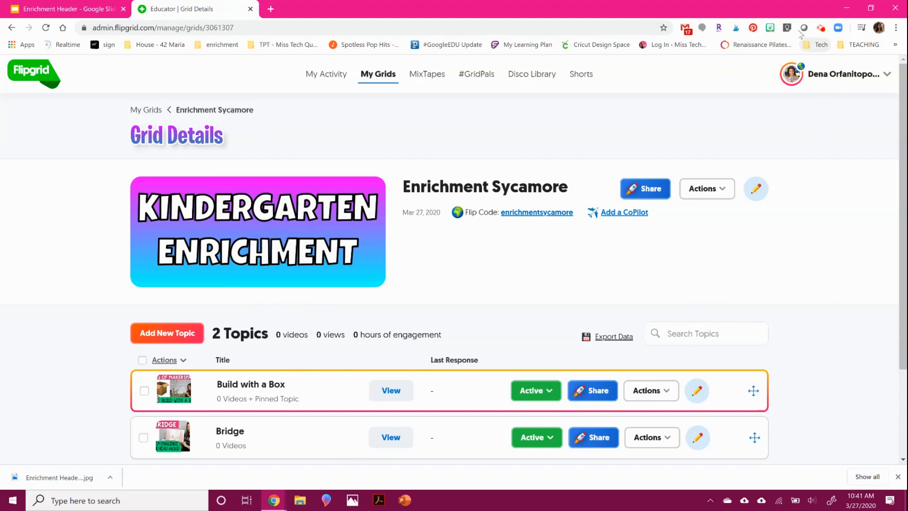
mouse_move(821, 28)
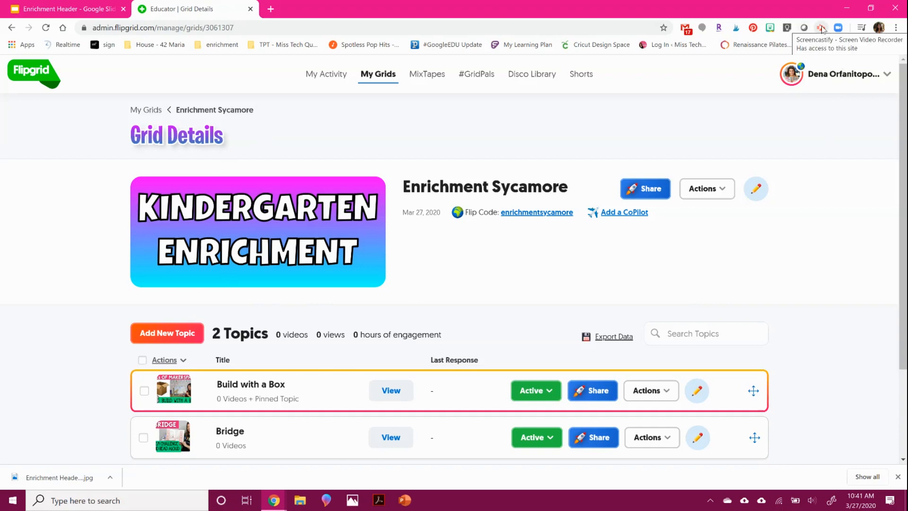